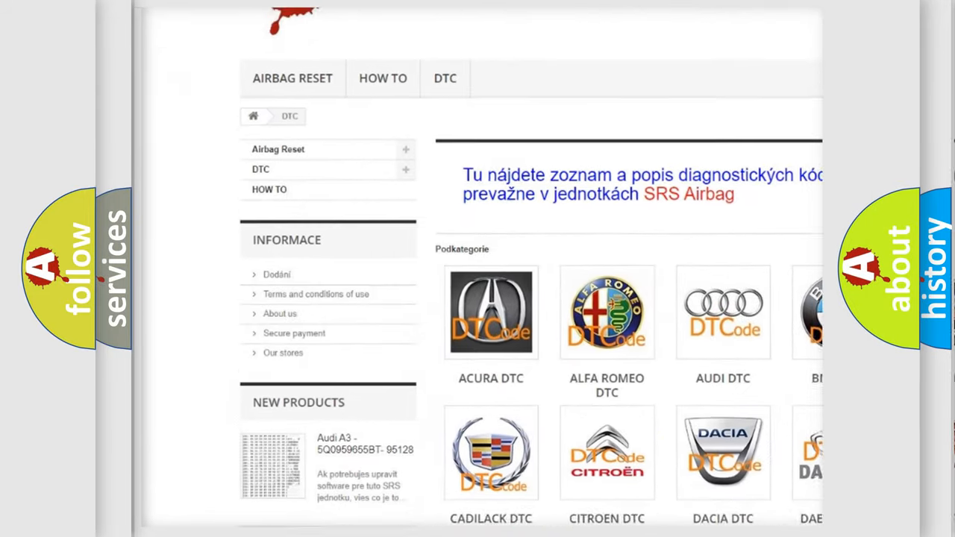
Step: Scroll the DTC brand grid, open the SATURN DTC tile, and scroll its B-code list
{"action": "scroll", "scroll_direction": "down", "scroll_amount": 3}
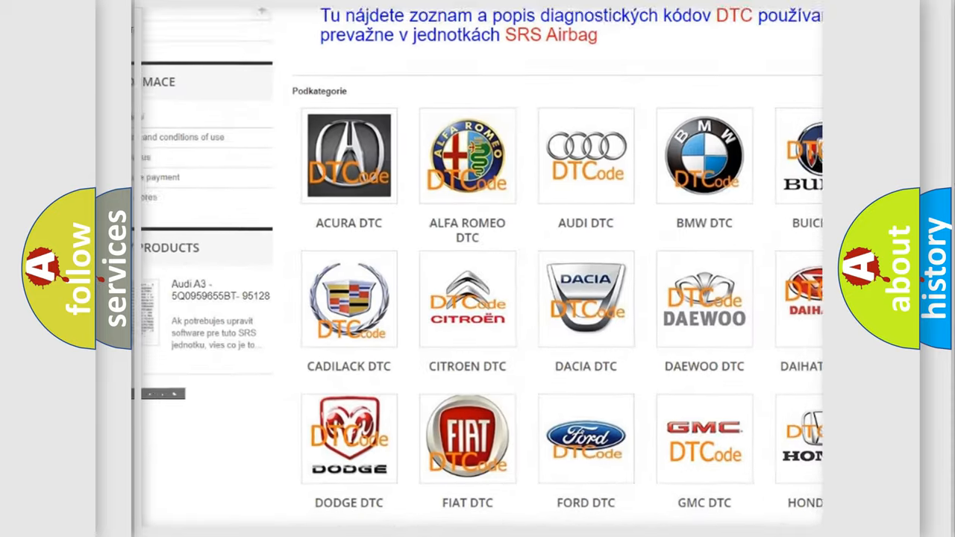
{"action": "scroll", "scroll_direction": "down", "scroll_amount": 3}
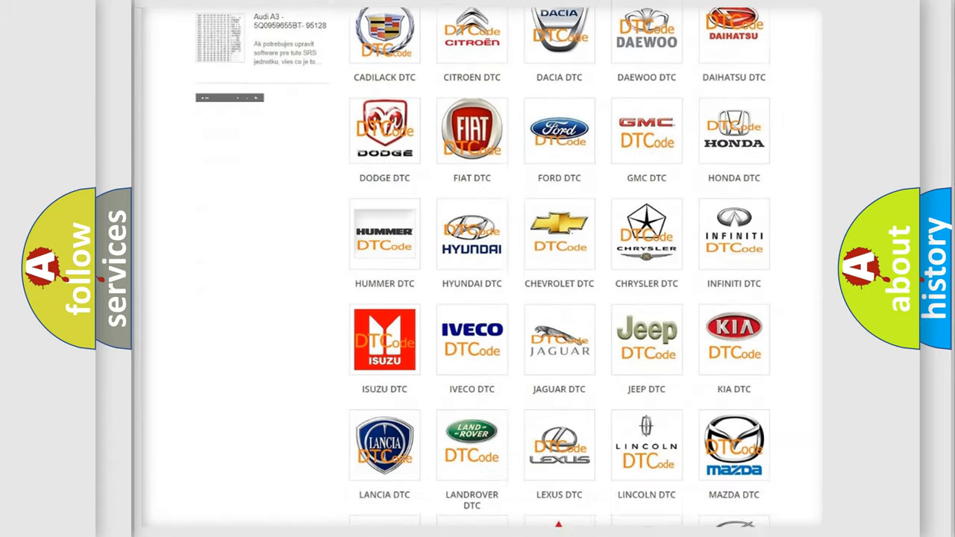
{"action": "scroll", "scroll_direction": "down", "scroll_amount": 3}
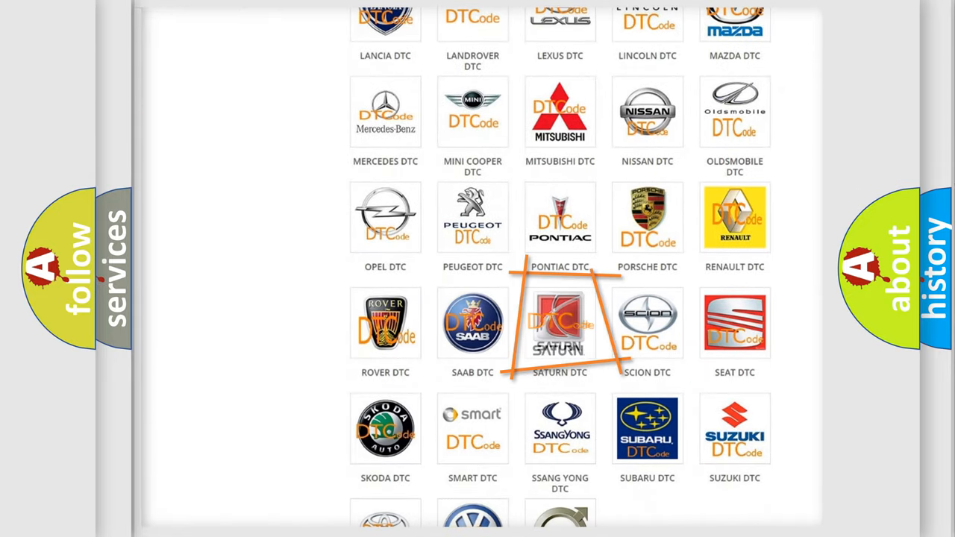
{"action": "left_click", "coordinate": [560, 322]}
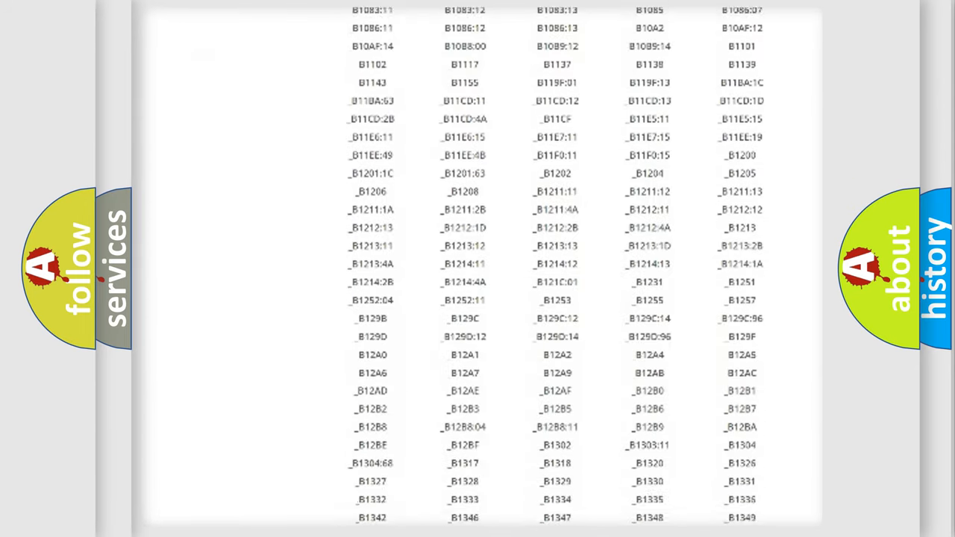
{"action": "scroll", "scroll_direction": "down", "scroll_amount": 3}
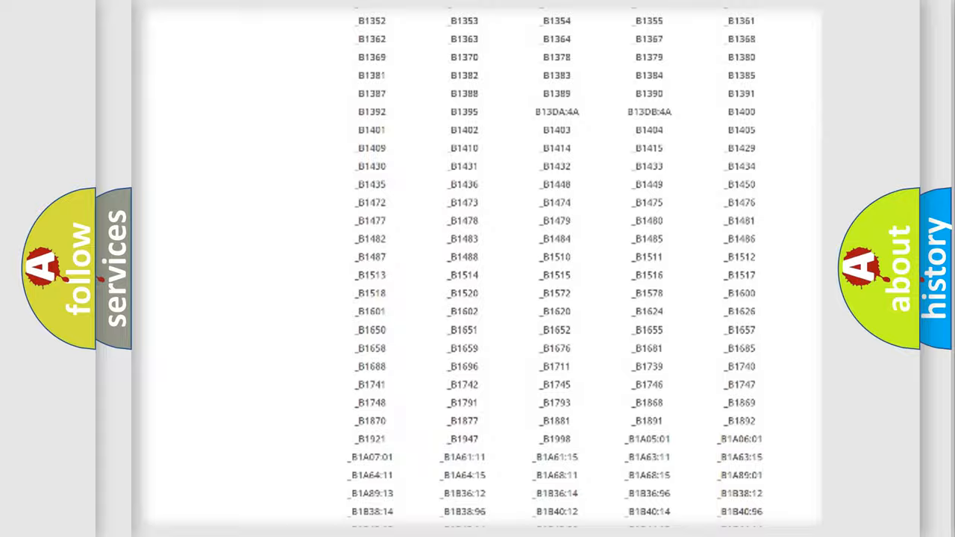